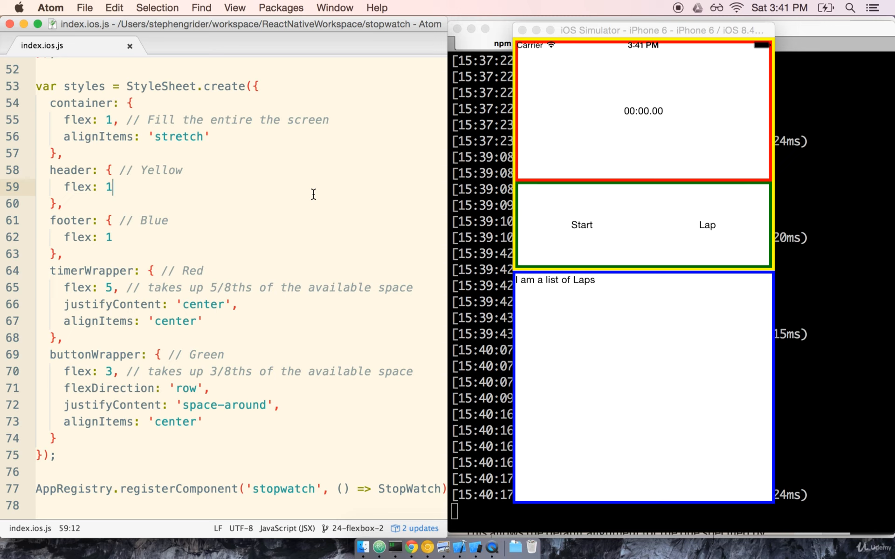
pyautogui.moveTo(681, 141)
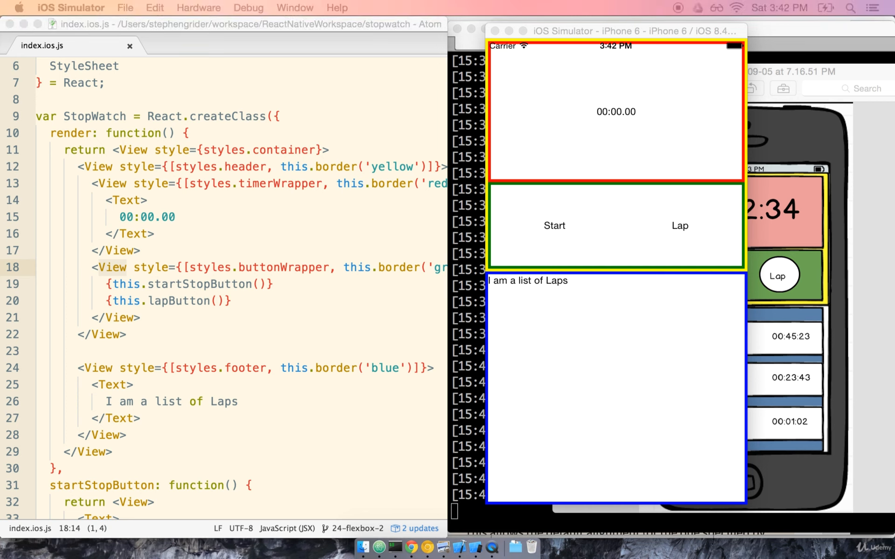
pyautogui.moveTo(495, 362)
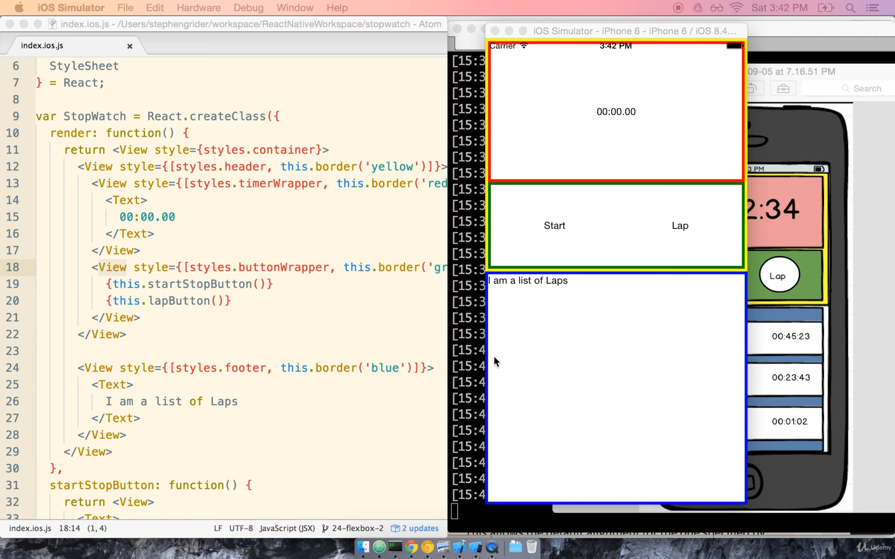
# - Put the cursor back in index.ios.js at the StopWatch render view hierarchy
pyautogui.click(291, 401)
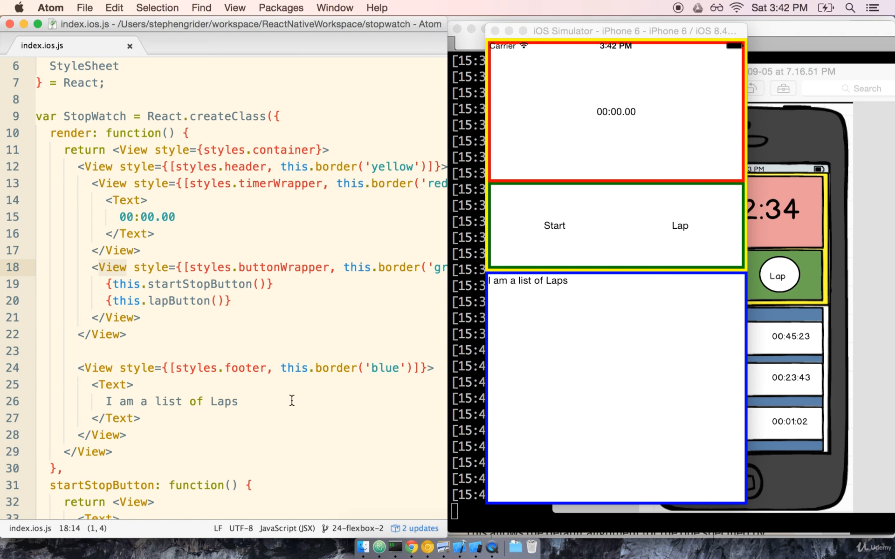
# - Scroll to the border(color) helper, then bring the iOS Simulator stopwatch forward
pyautogui.scroll(-3)
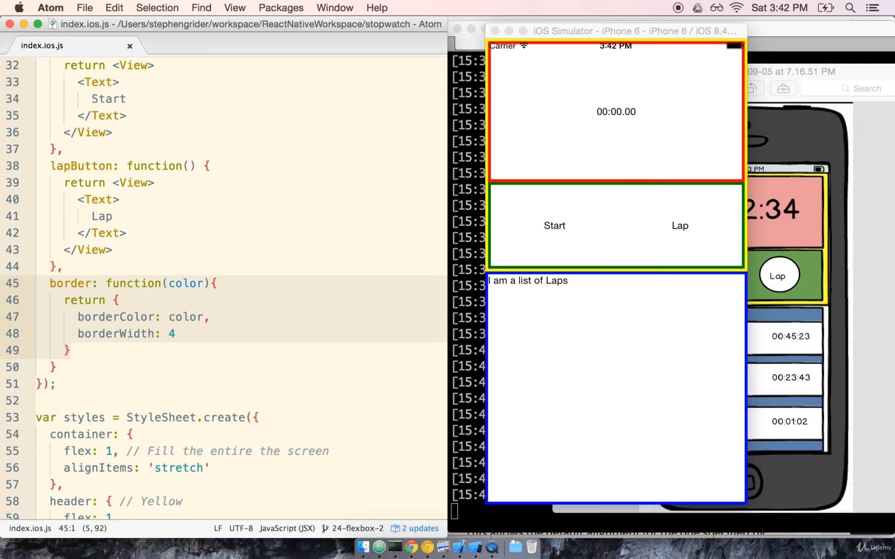
pyautogui.moveTo(805, 209)
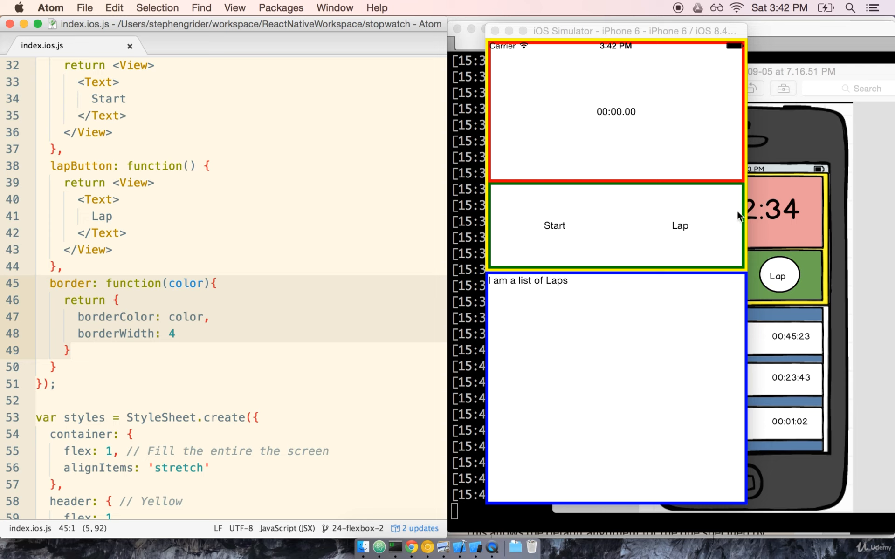
pyautogui.click(649, 94)
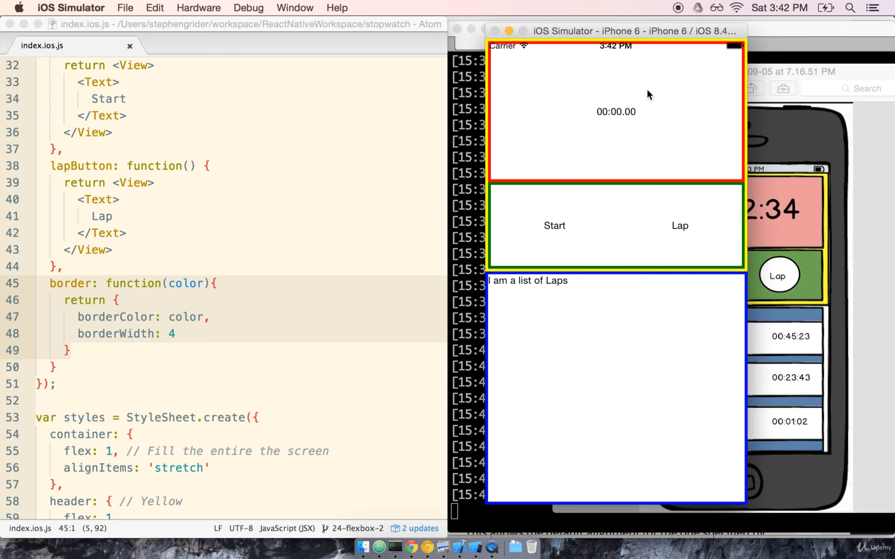
pyautogui.moveTo(591, 106)
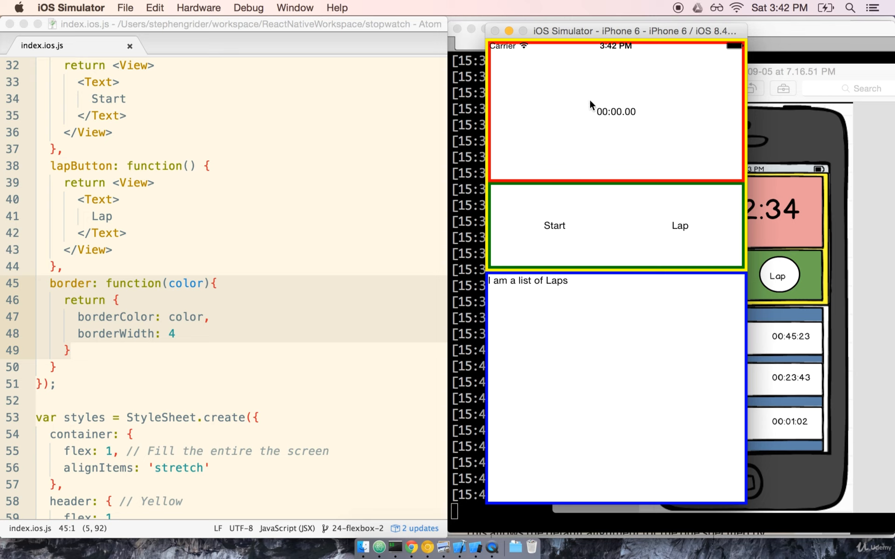
pyautogui.moveTo(637, 120)
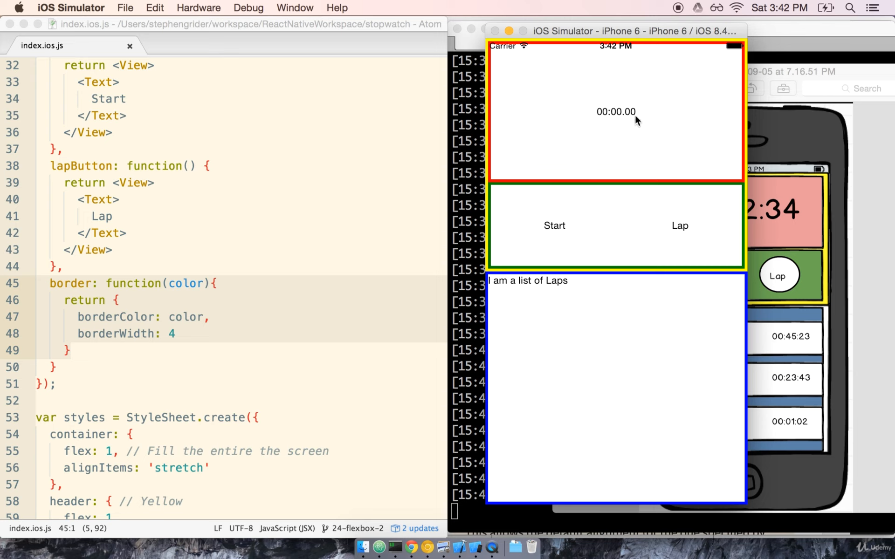
pyautogui.moveTo(598, 158)
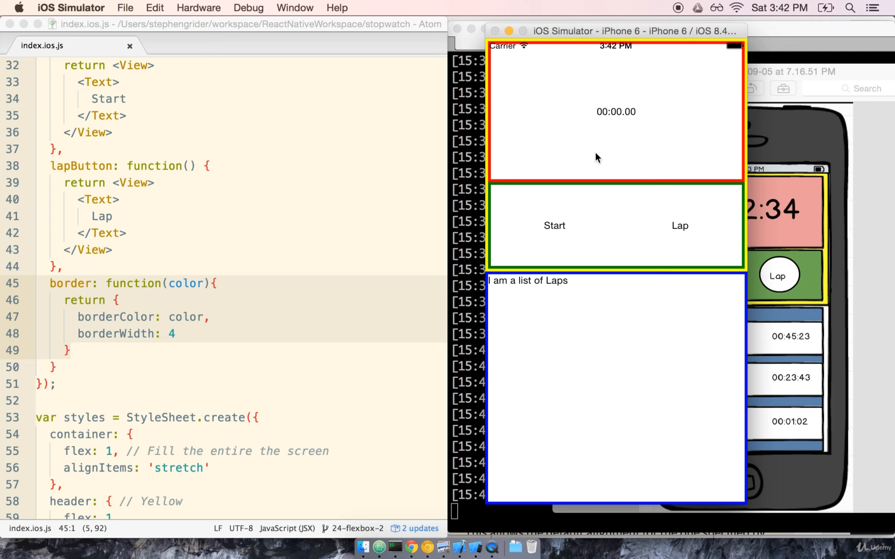
pyautogui.moveTo(592, 158)
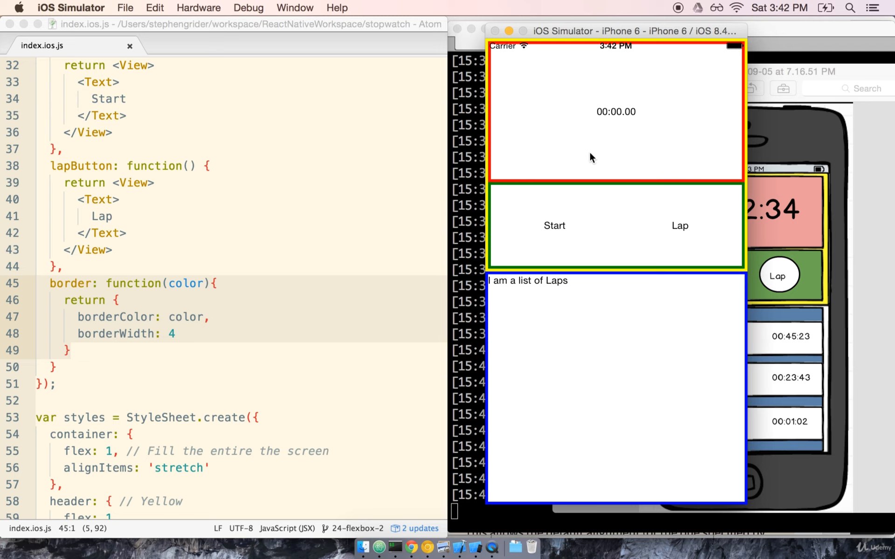
pyautogui.moveTo(564, 197)
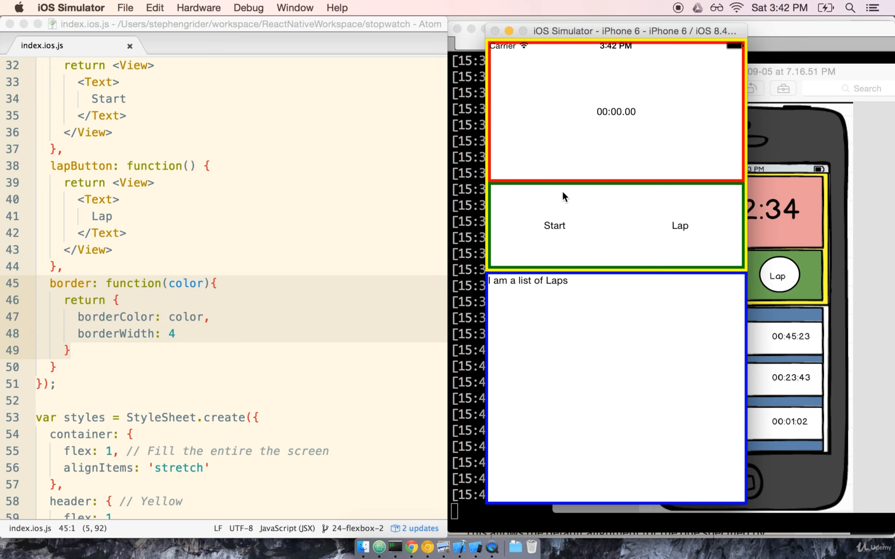
pyautogui.moveTo(641, 149)
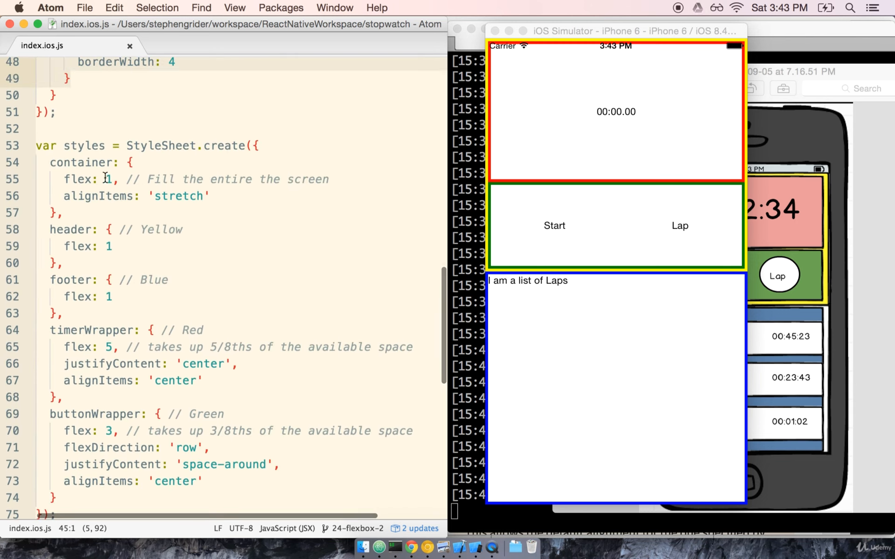
# - Place the cursor in the stylesheet's container flex rule
pyautogui.click(85, 179)
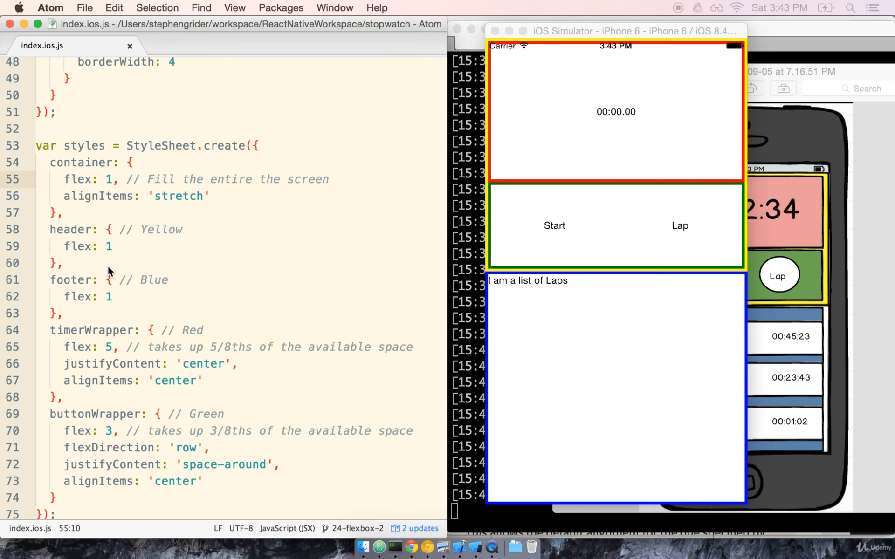
# - Select lines 58–63 holding the header and footer flex: 1 rules
pyautogui.click(25, 229)
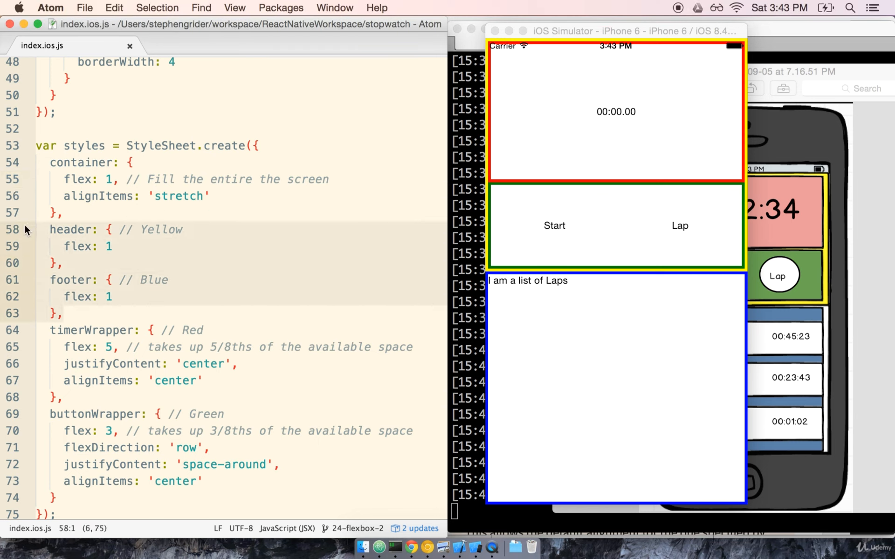
pyautogui.moveTo(83, 251)
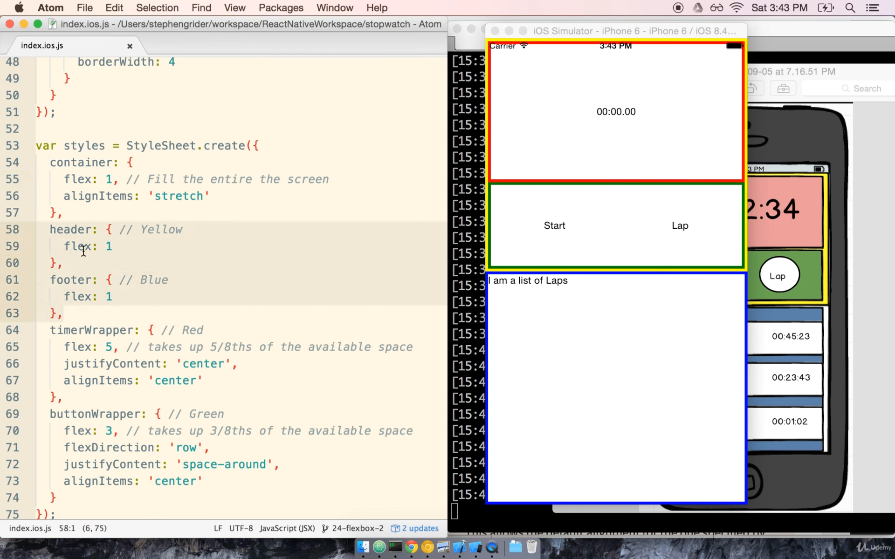
pyautogui.moveTo(102, 246)
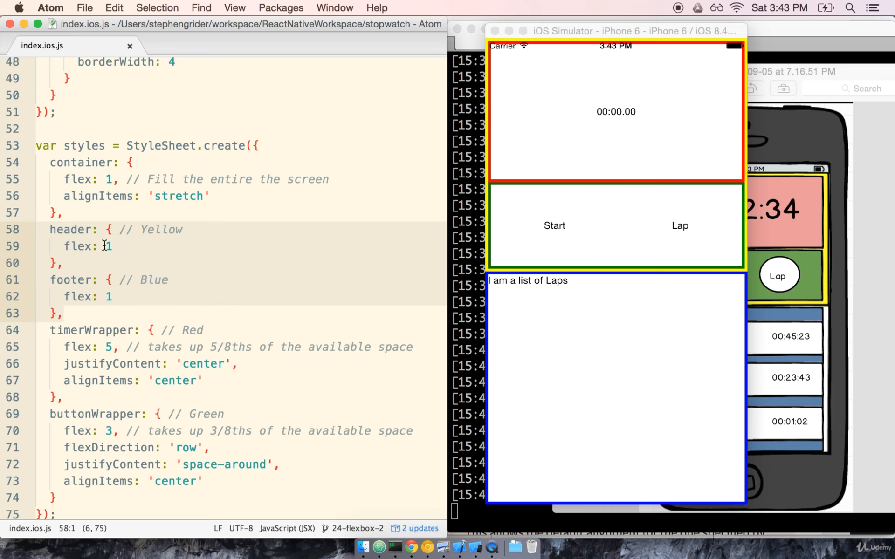
pyautogui.moveTo(641, 196)
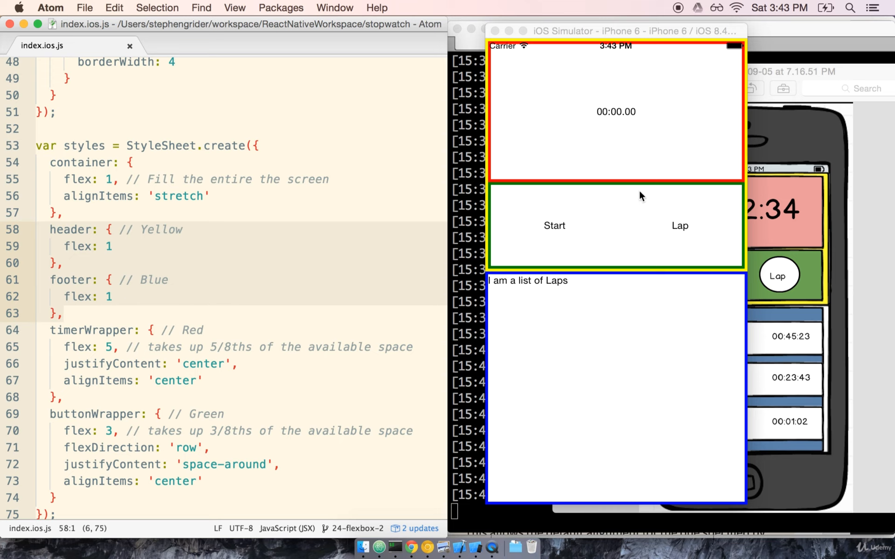
pyautogui.moveTo(679, 318)
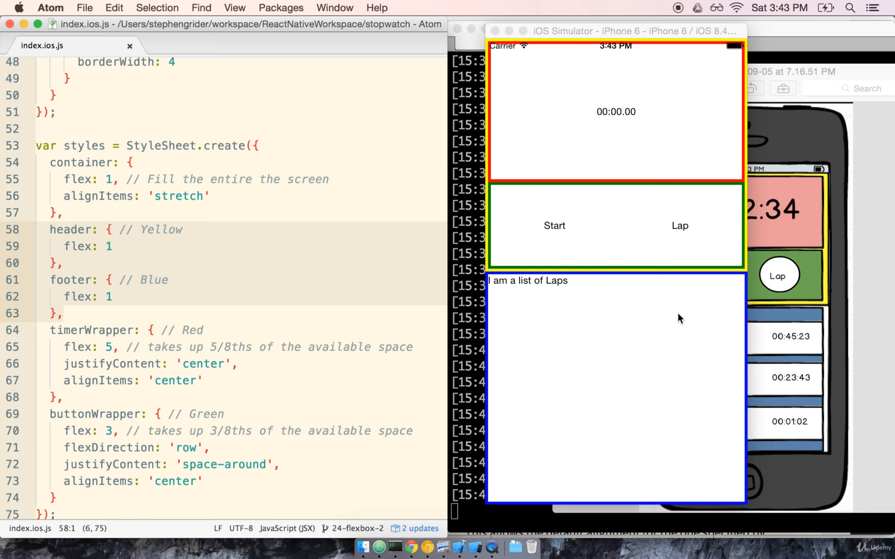
pyautogui.moveTo(567, 389)
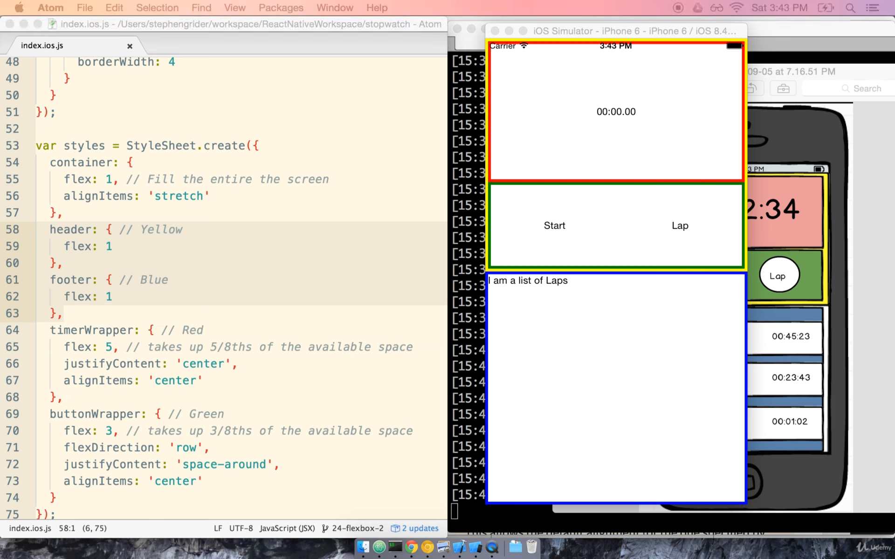
pyautogui.moveTo(519, 303)
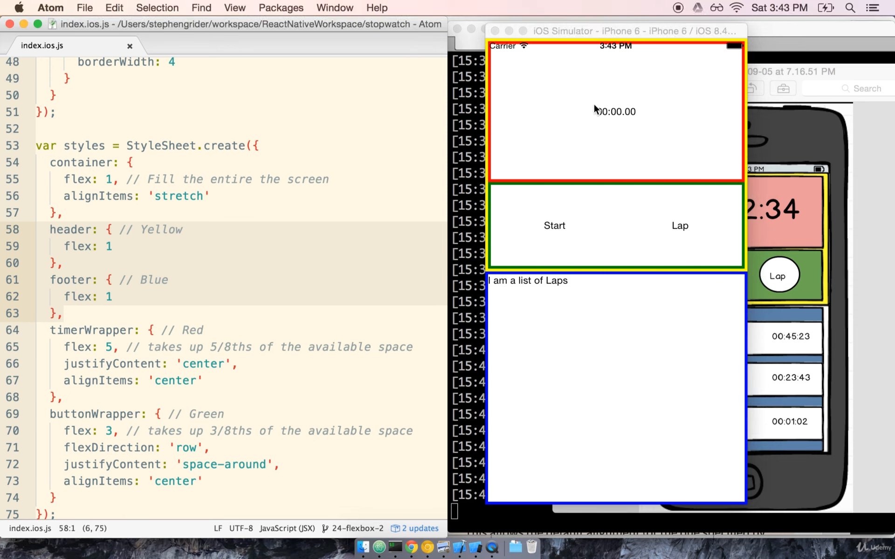
pyautogui.moveTo(603, 97)
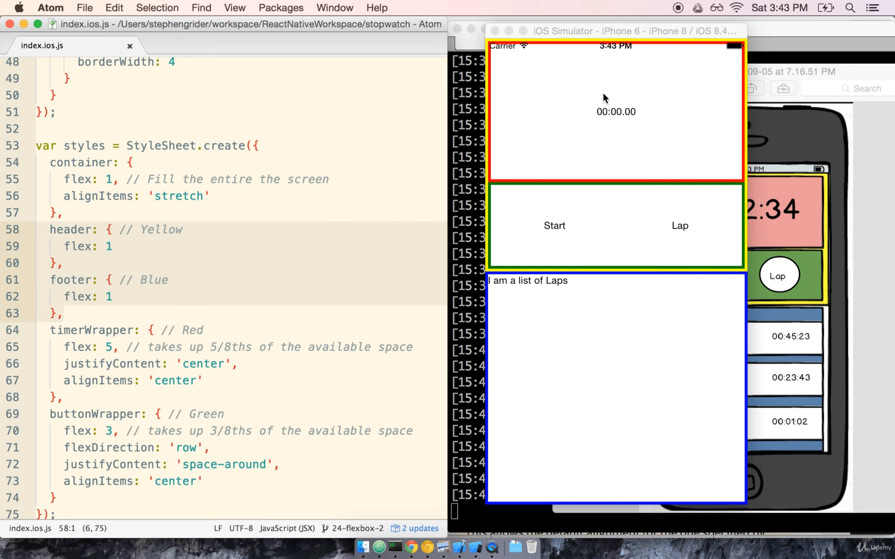
pyautogui.moveTo(639, 89)
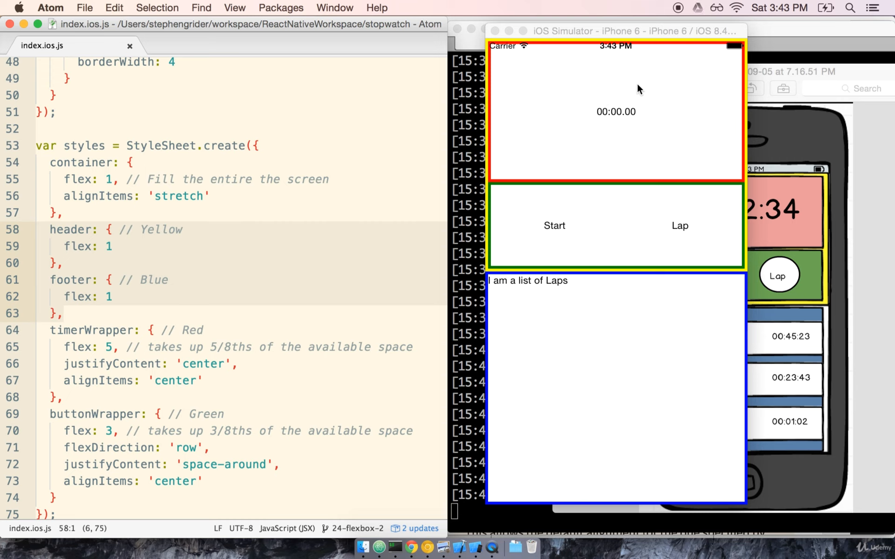
pyautogui.moveTo(595, 256)
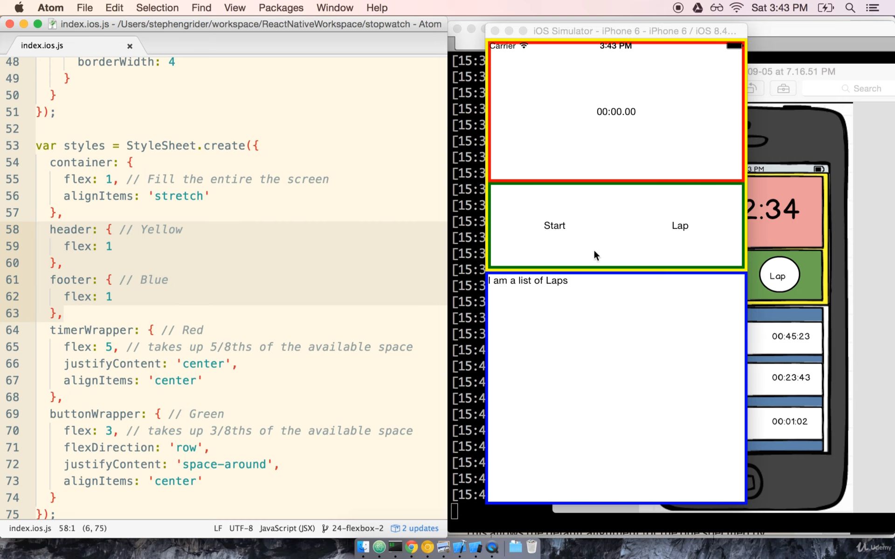
pyautogui.moveTo(604, 190)
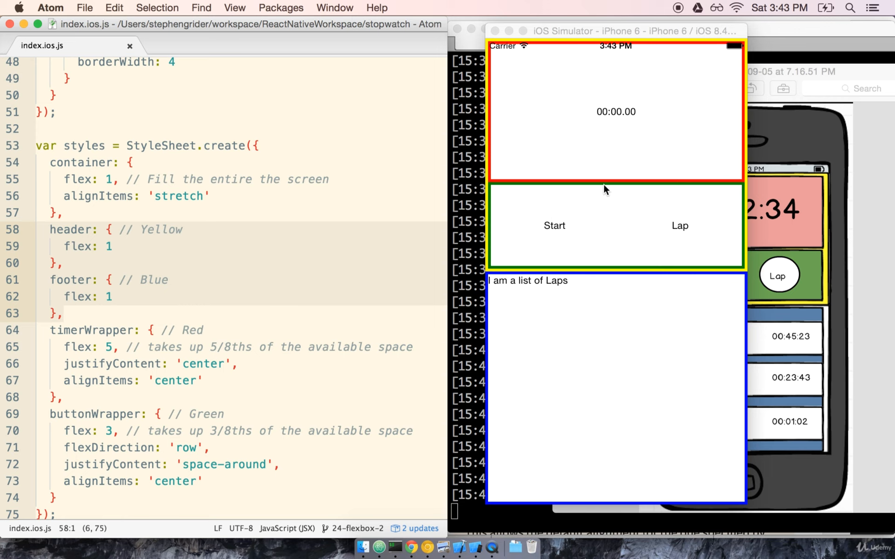
pyautogui.scroll(-3)
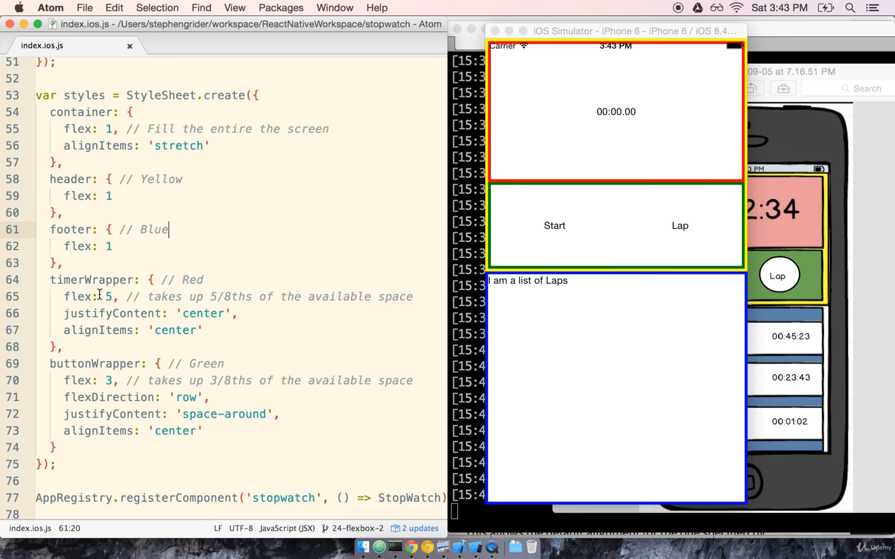
pyautogui.moveTo(202, 347)
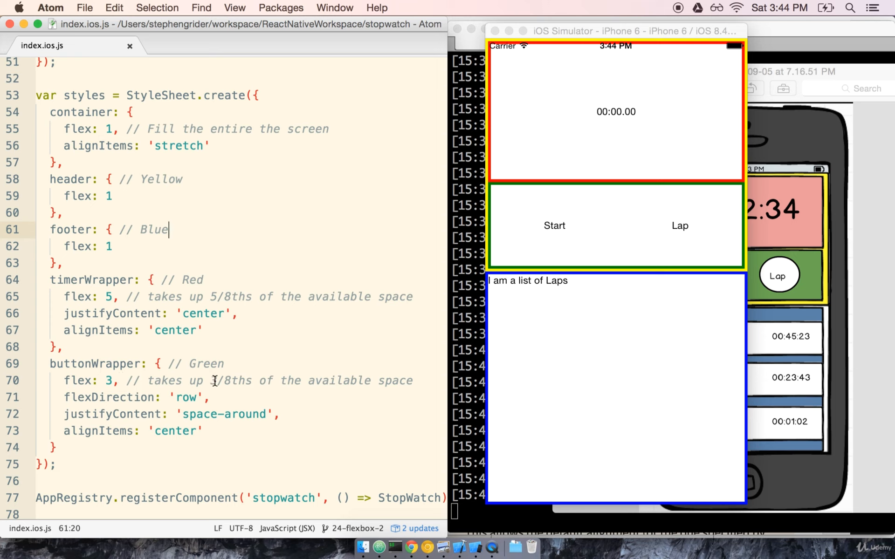
pyautogui.moveTo(576, 211)
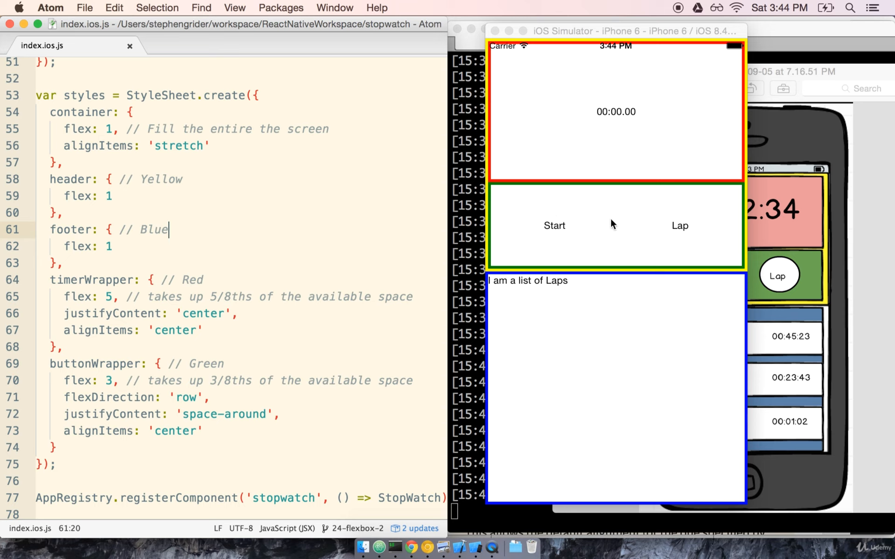
pyautogui.moveTo(600, 222)
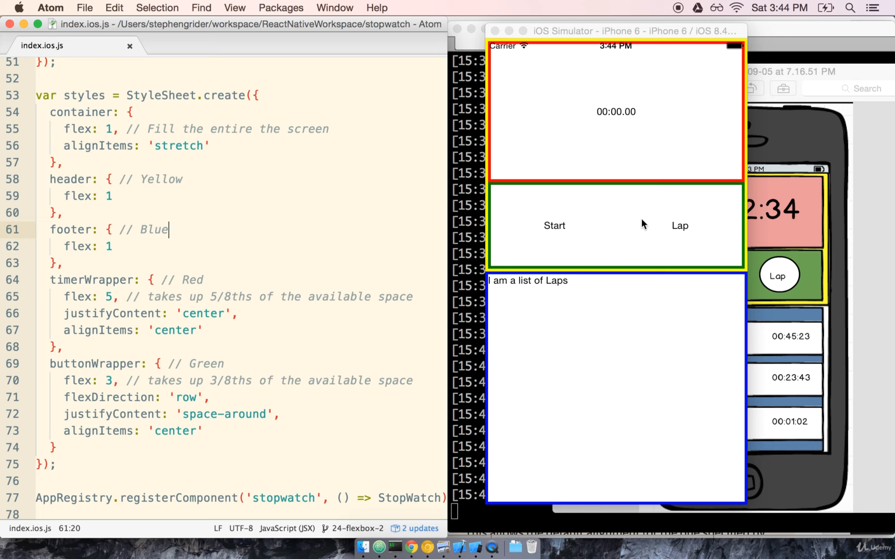
pyautogui.moveTo(335, 272)
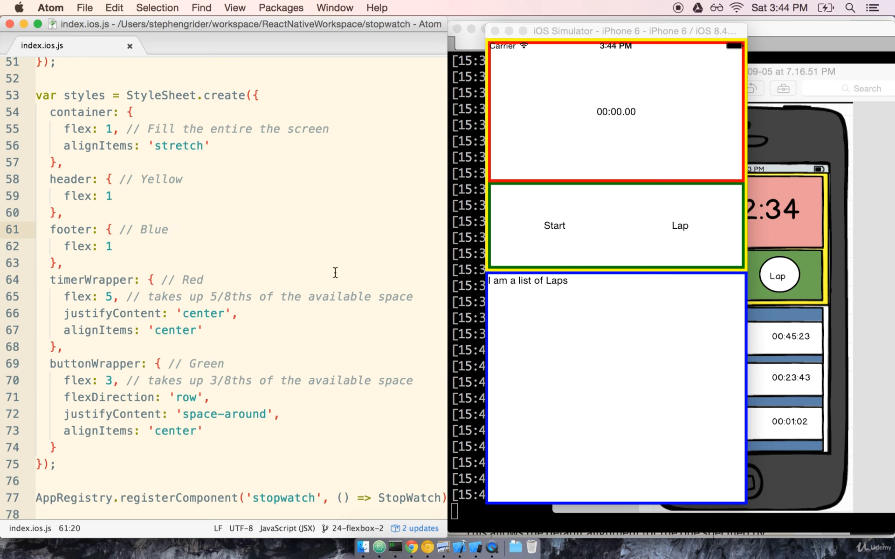
# - Place the cursor on the buttonWrapper justifyContent space-around line
pyautogui.click(167, 229)
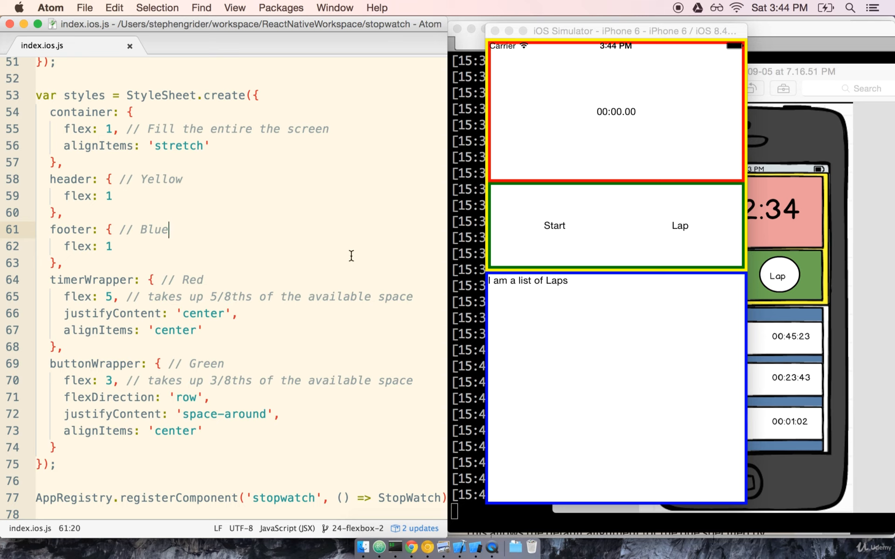
pyautogui.moveTo(509, 235)
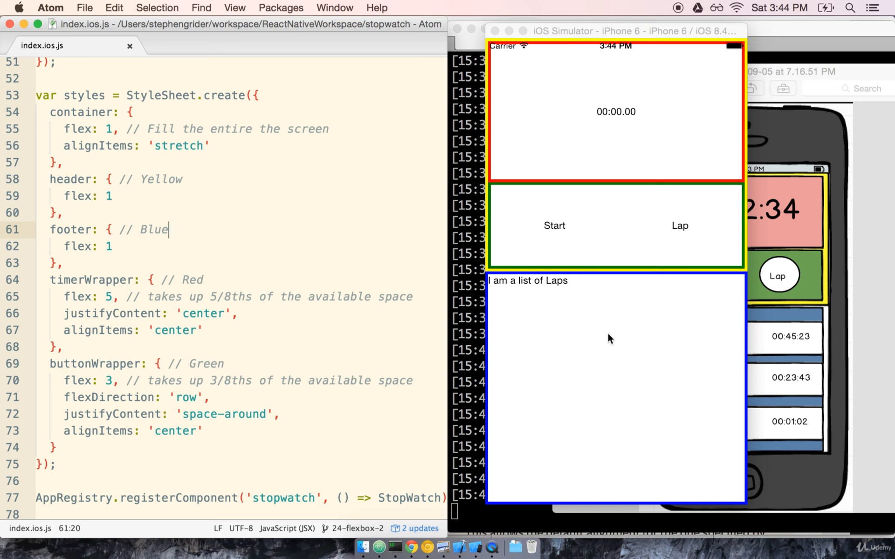
pyautogui.moveTo(611, 220)
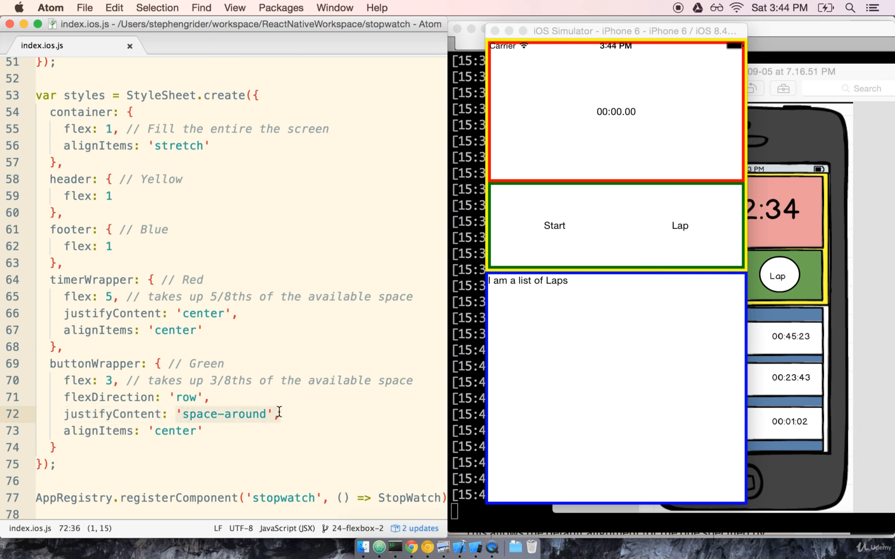
pyautogui.moveTo(529, 237)
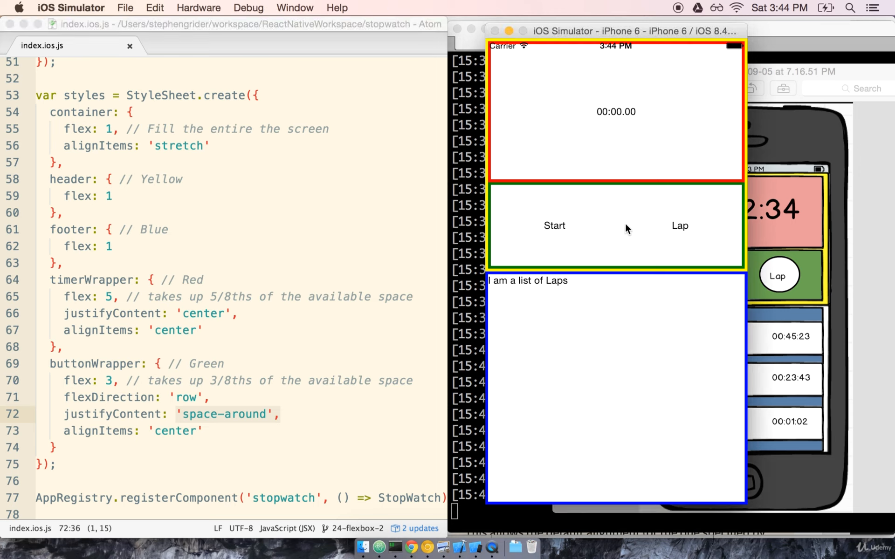
pyautogui.moveTo(588, 229)
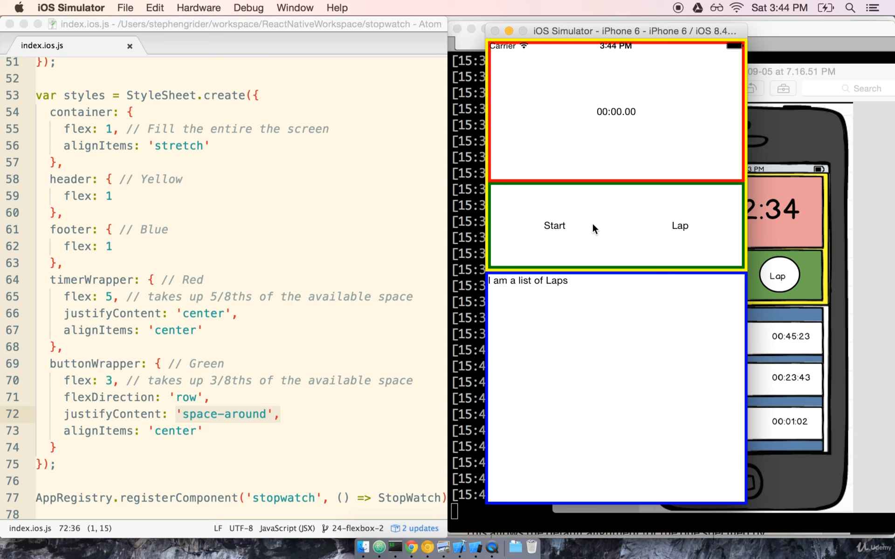
pyautogui.moveTo(550, 215)
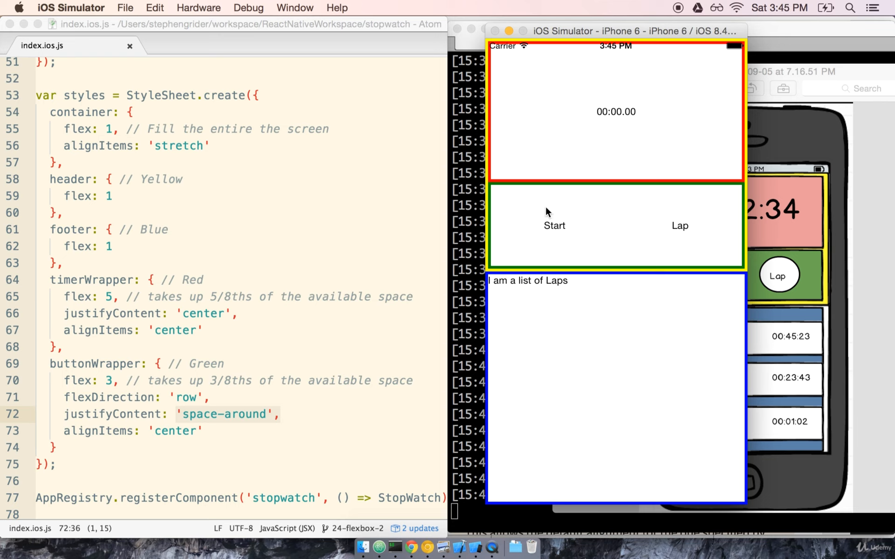
pyautogui.moveTo(566, 216)
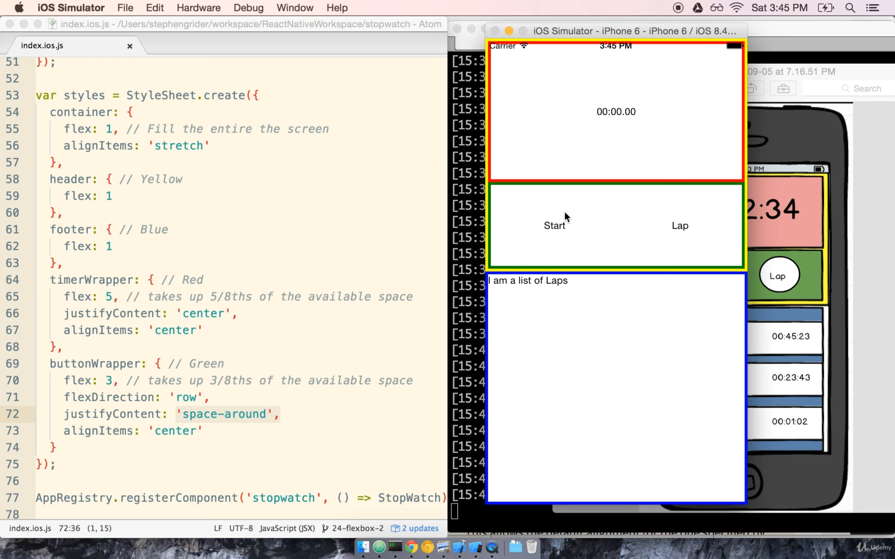
pyautogui.moveTo(624, 225)
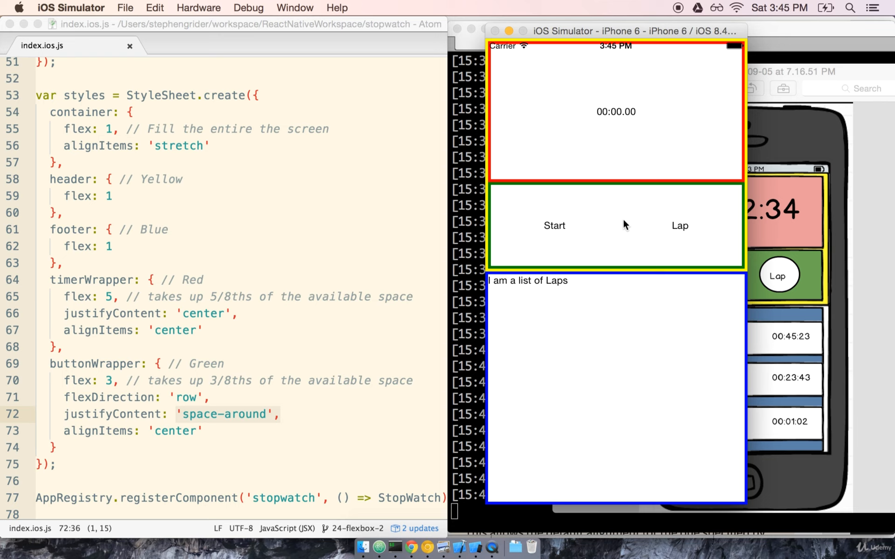
pyautogui.moveTo(584, 232)
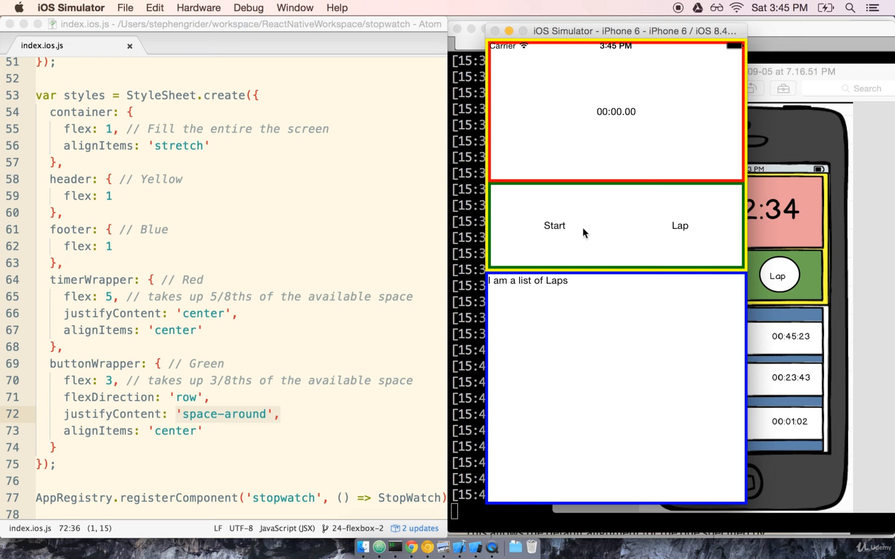
pyautogui.moveTo(549, 229)
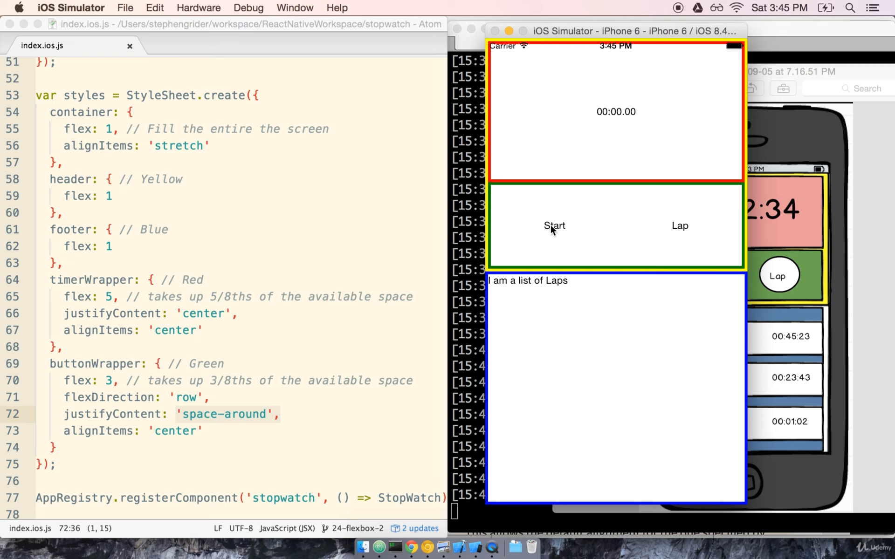
pyautogui.moveTo(163, 427)
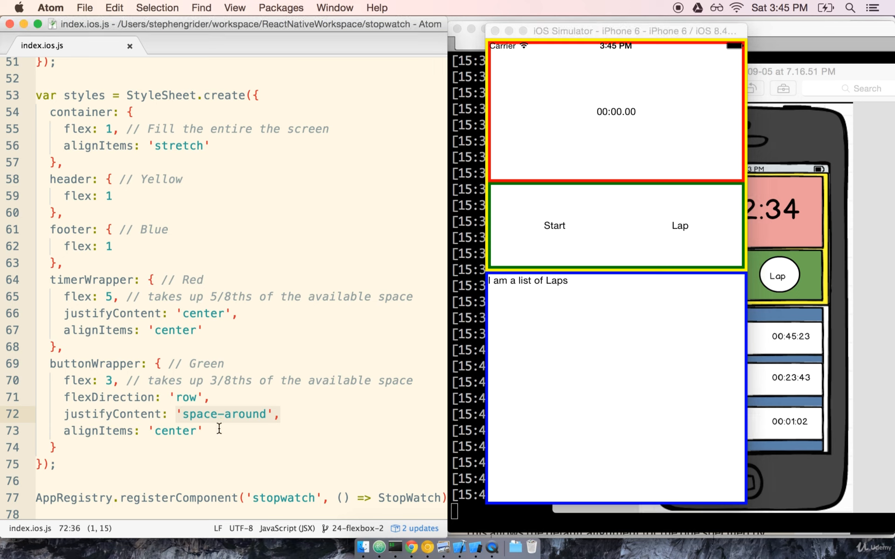
pyautogui.moveTo(630, 213)
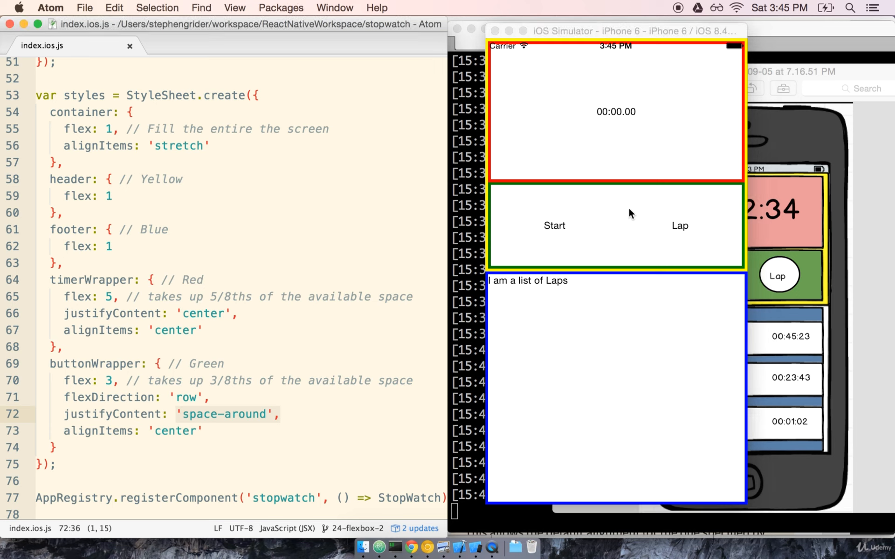
pyautogui.moveTo(668, 220)
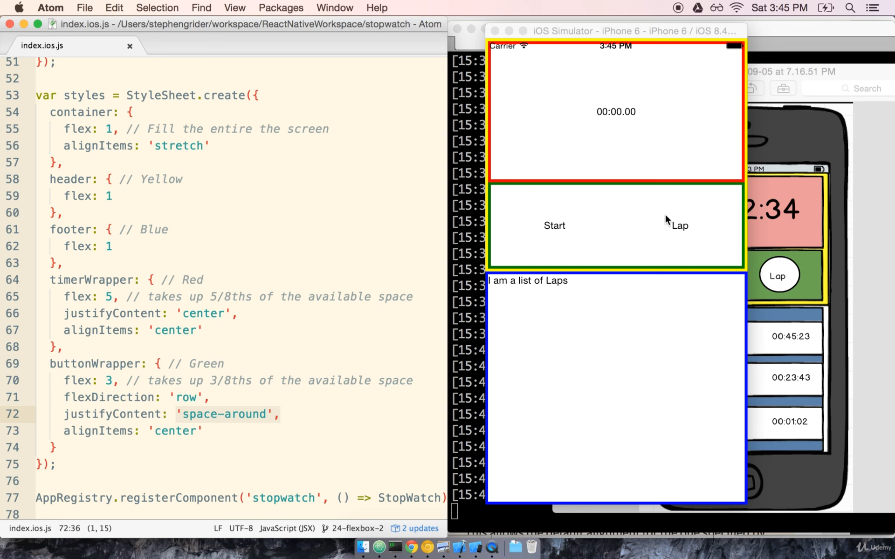
pyautogui.click(615, 111)
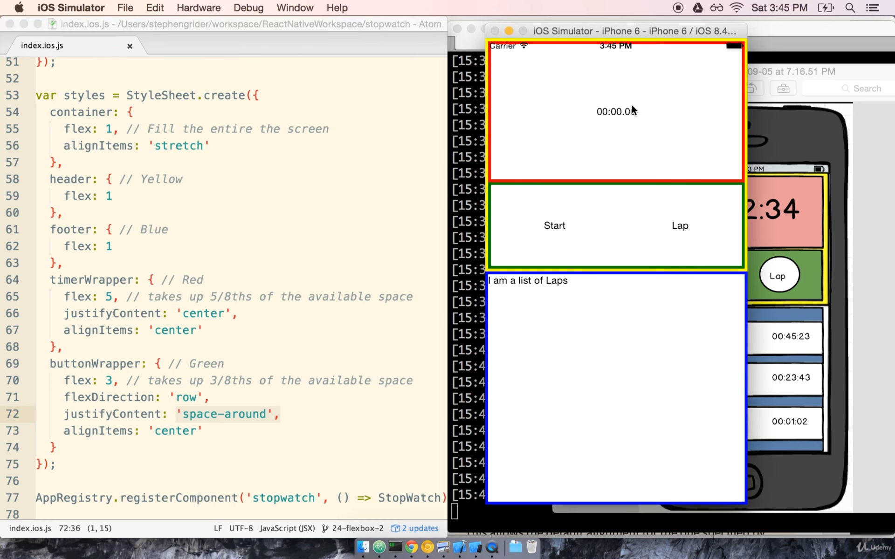
pyautogui.moveTo(632, 79)
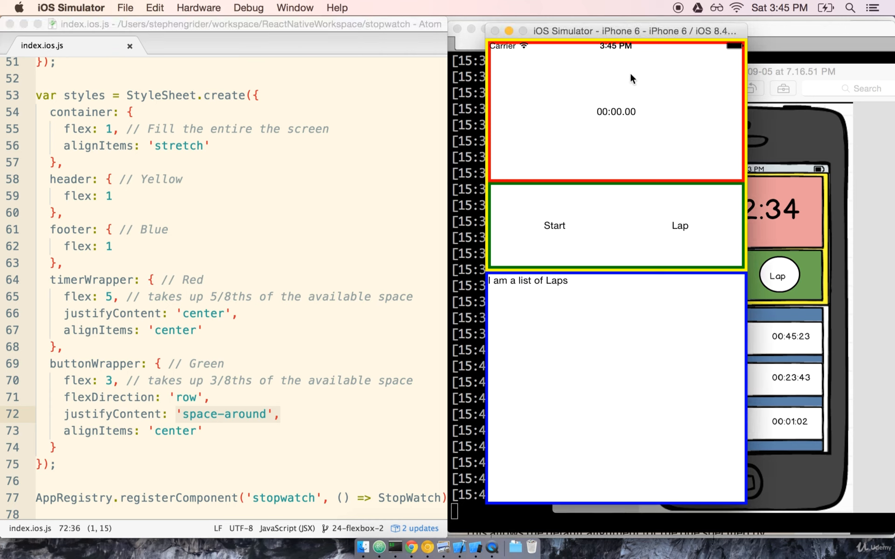
pyautogui.moveTo(621, 112)
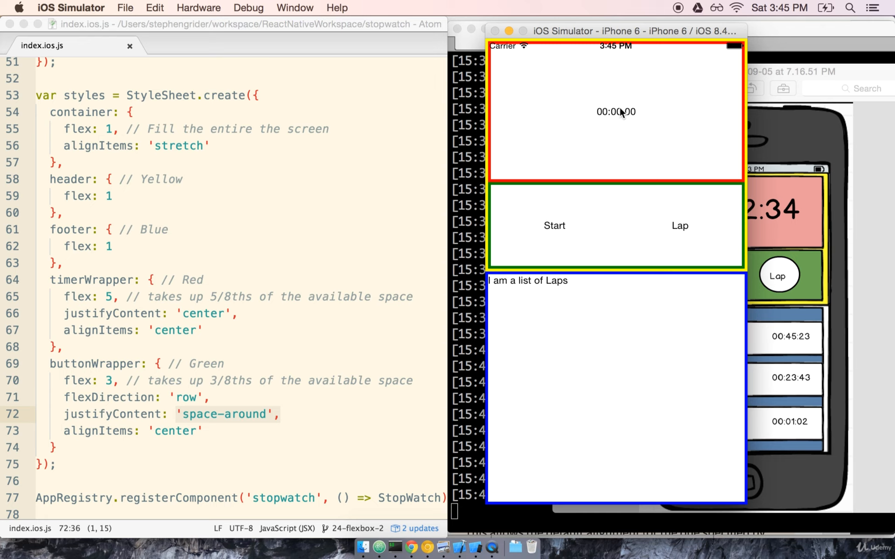
pyautogui.moveTo(628, 96)
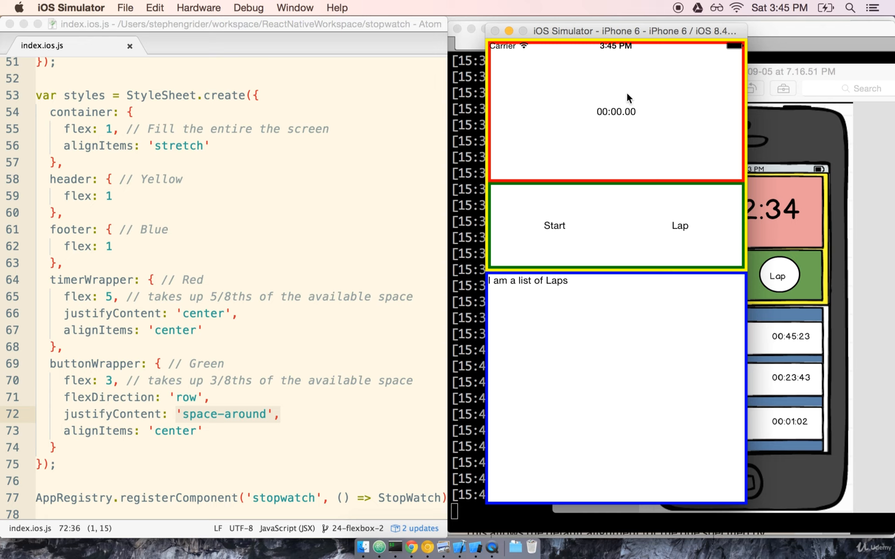
pyautogui.moveTo(550, 188)
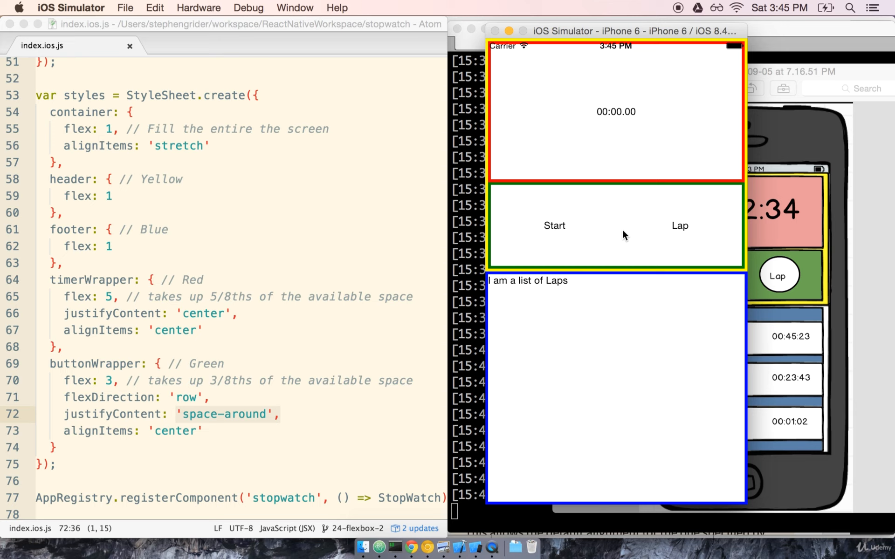
pyautogui.moveTo(249, 236)
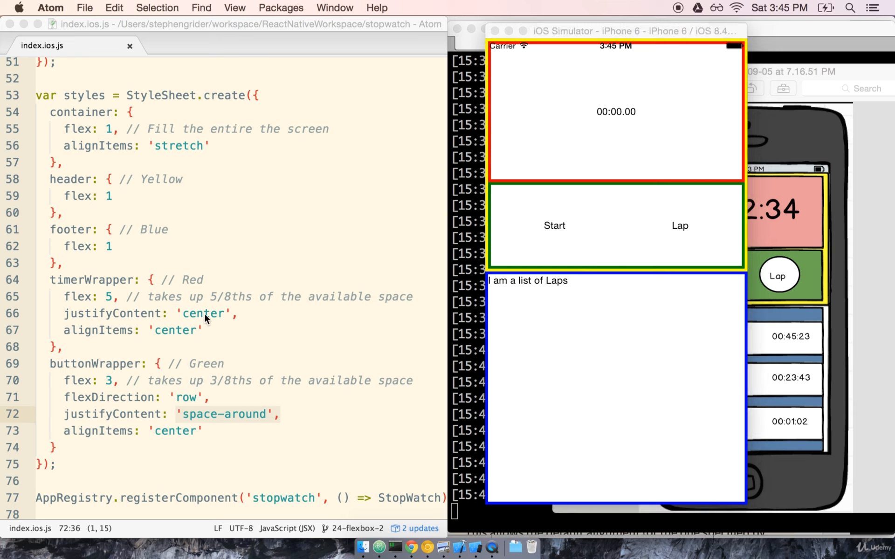
pyautogui.moveTo(319, 286)
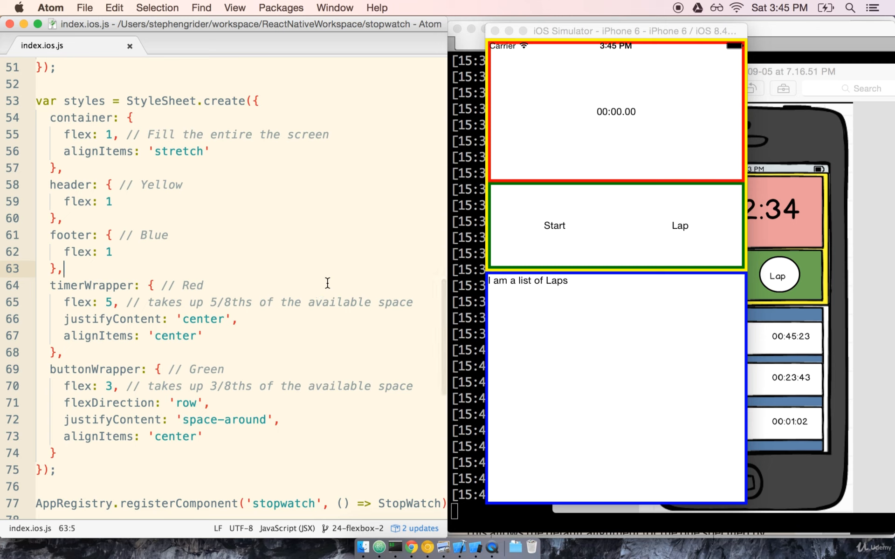
# - Scroll down and place the cursor after the footer rule's flex: 1 value
pyautogui.scroll(-3)
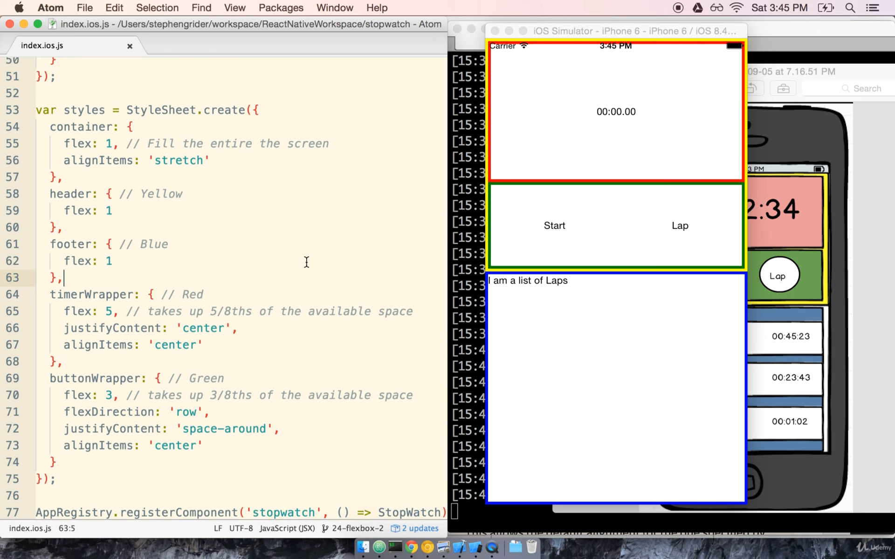
pyautogui.click(112, 261)
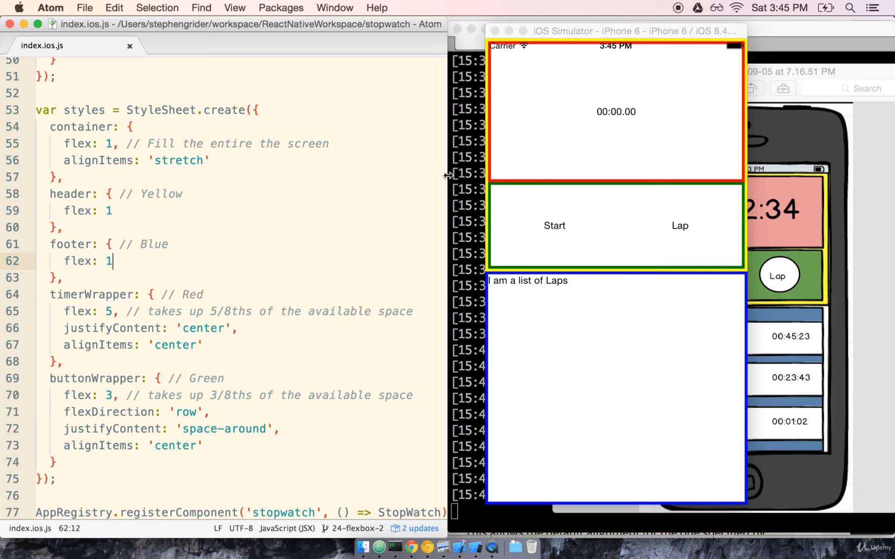